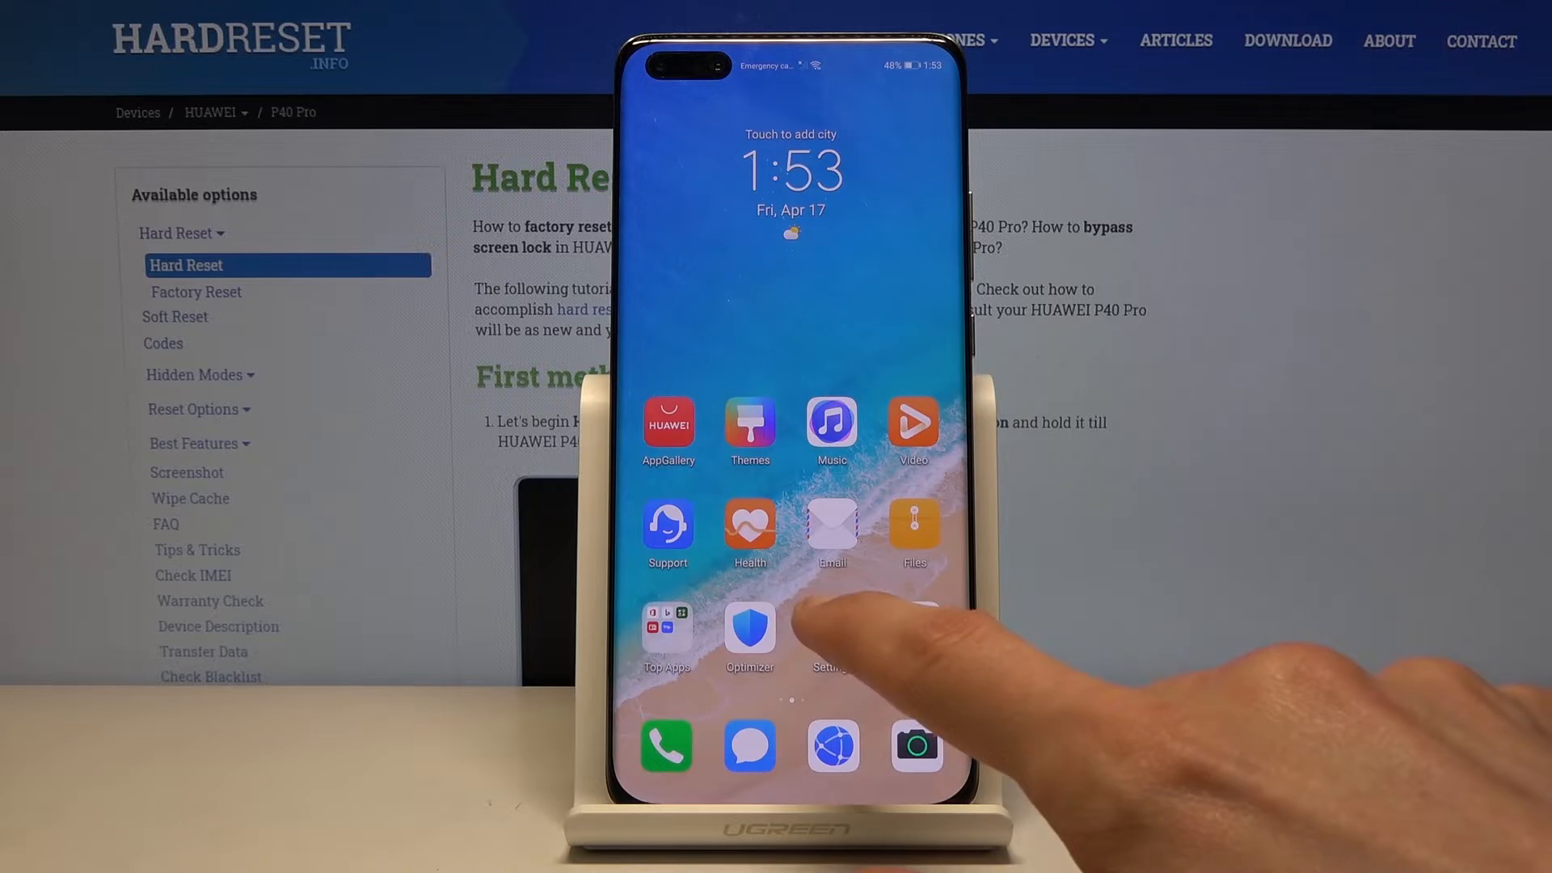
# Open the Settings app and scroll down to System & updates.
pyautogui.click(831, 634)
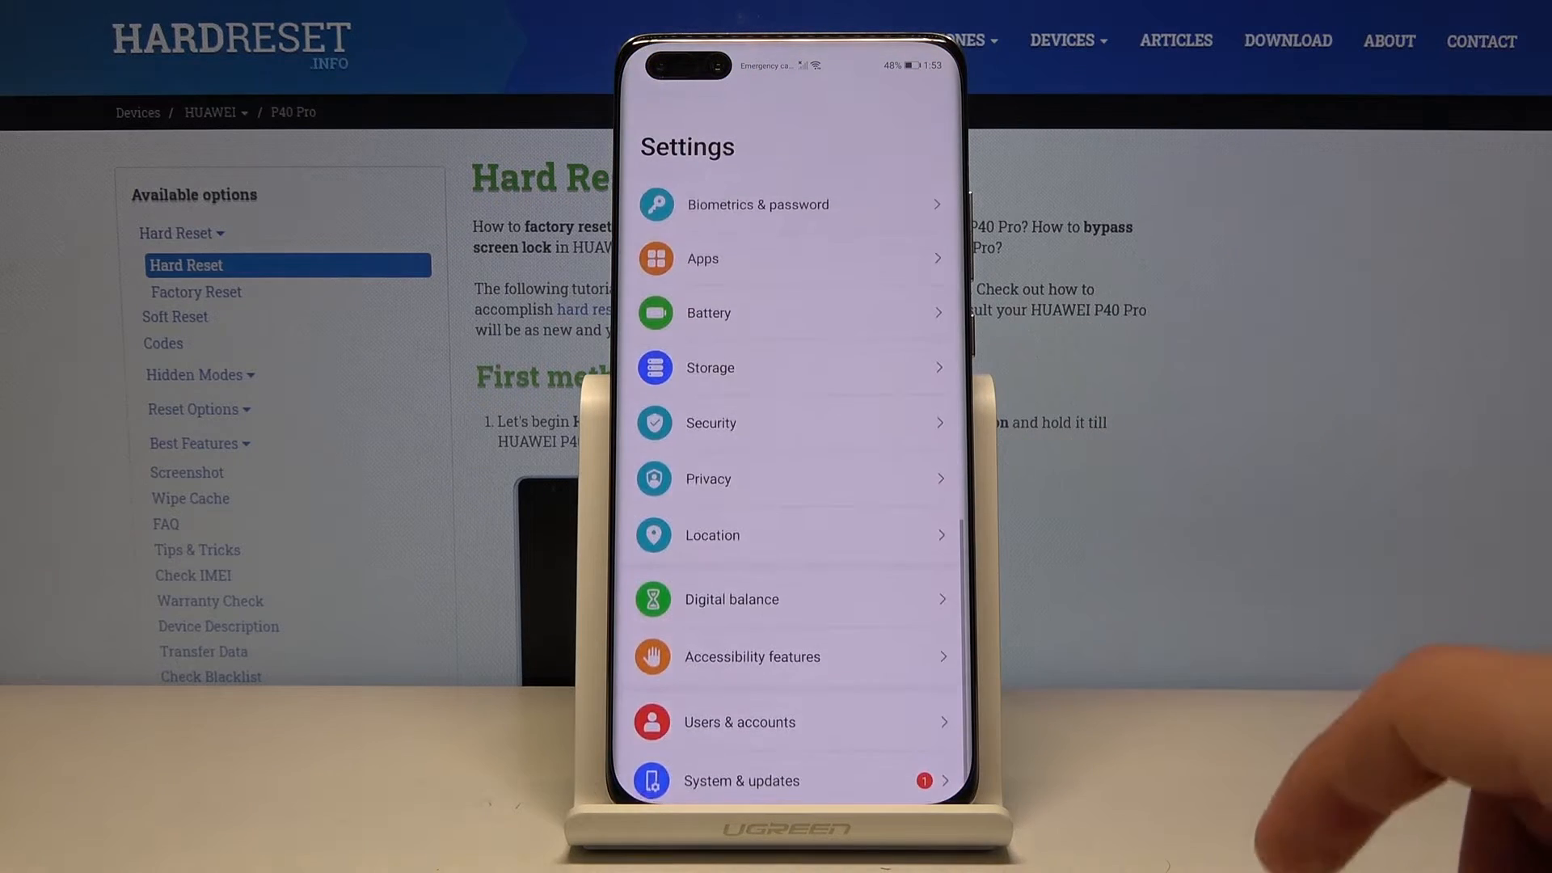
pyautogui.scroll(3)
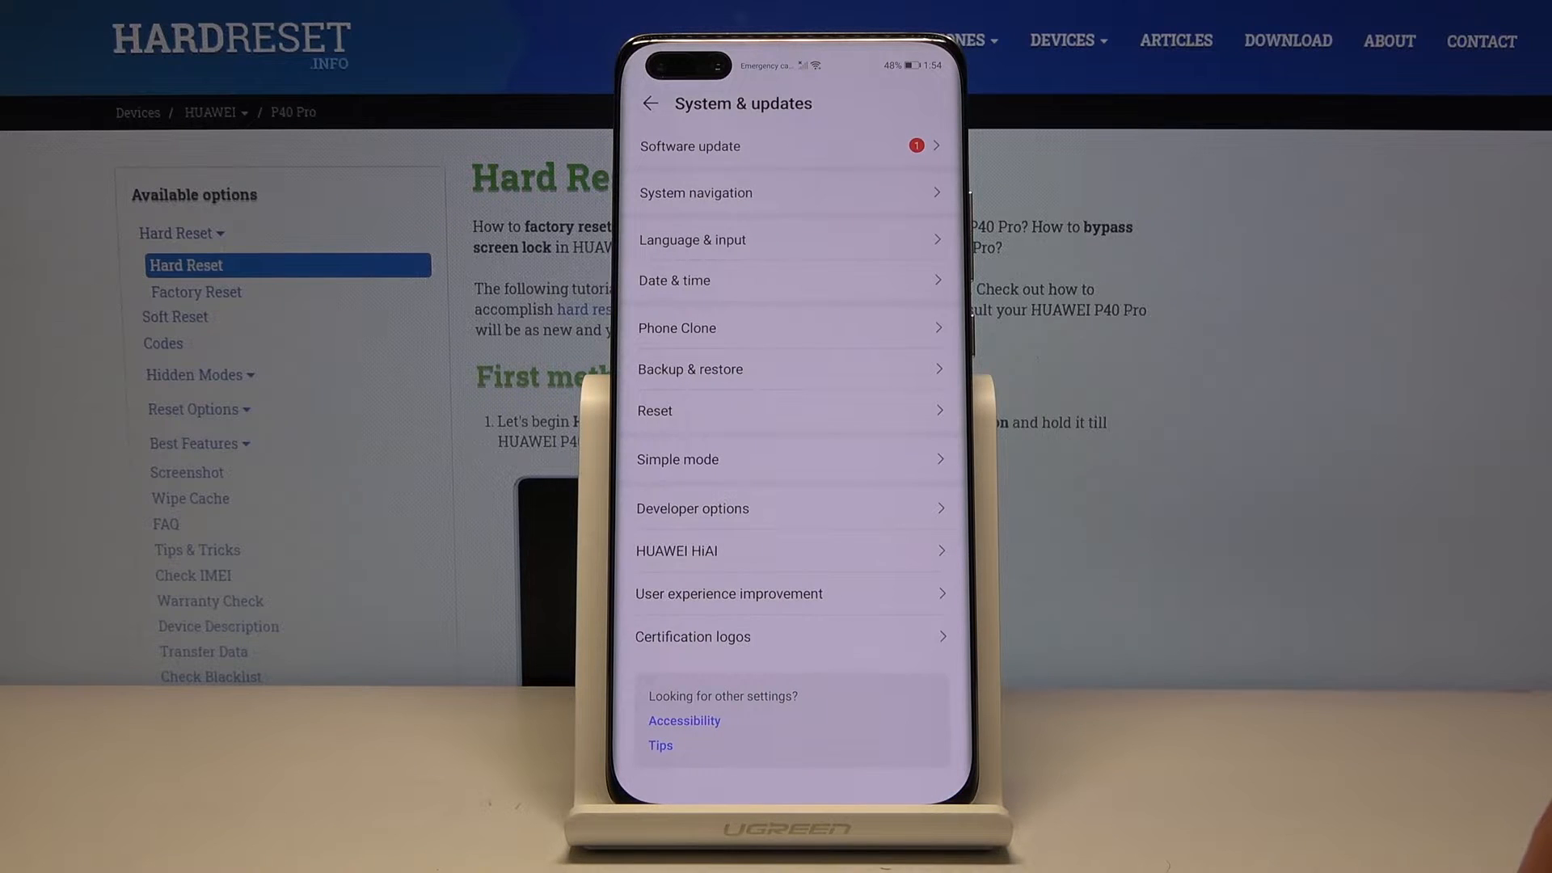
# Open the Reset page listing reset all settings, network settings and phone.
pyautogui.click(789, 411)
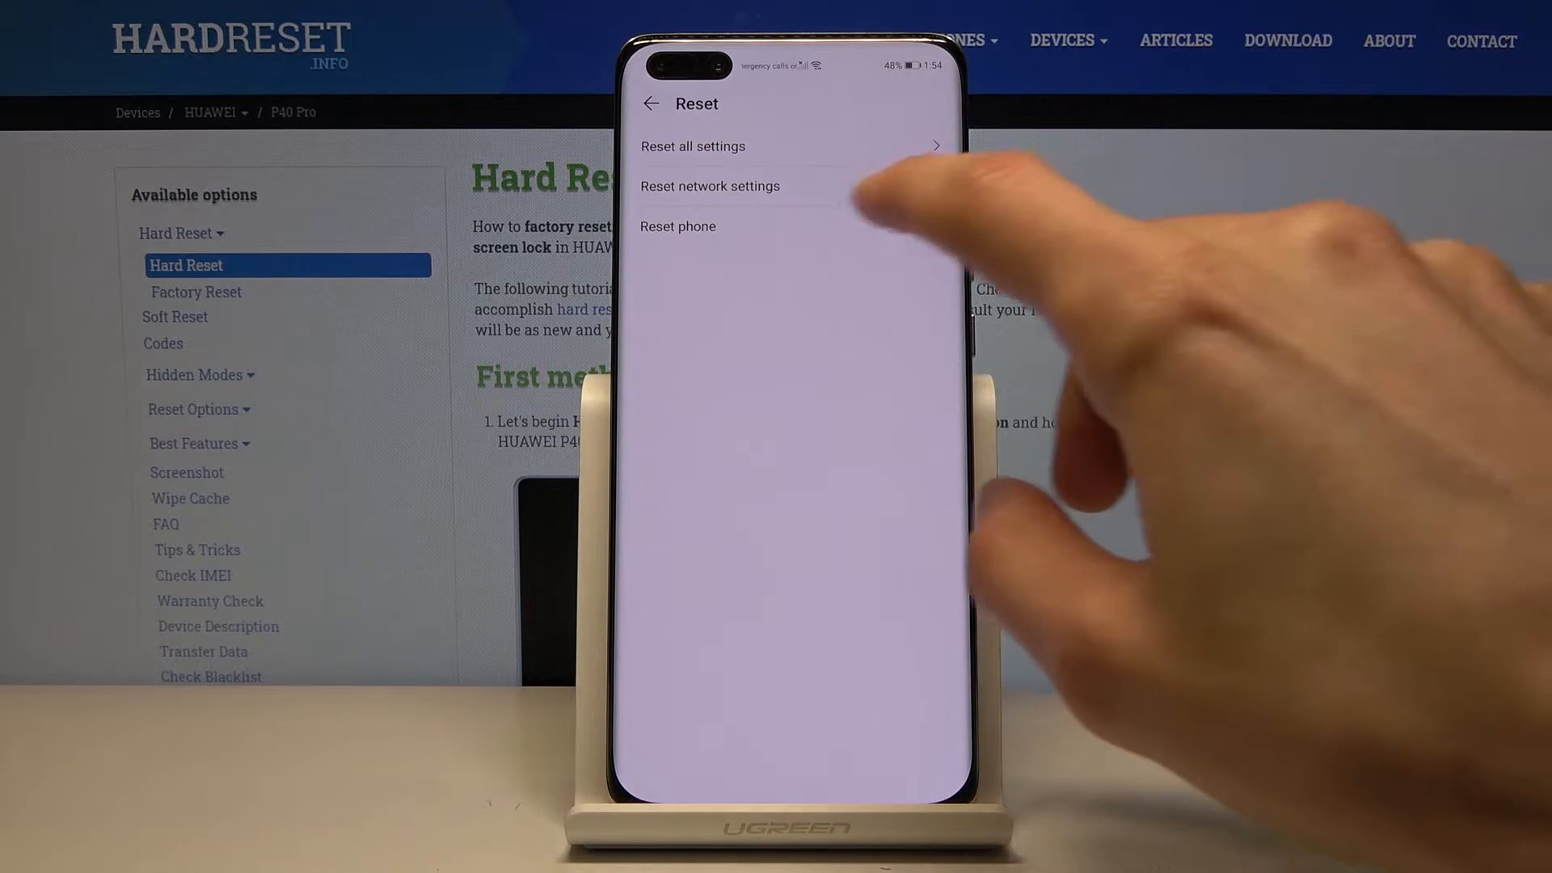
# Choose Reset network settings for the Virgin mobile SIM and reach the warning page.
pyautogui.click(710, 186)
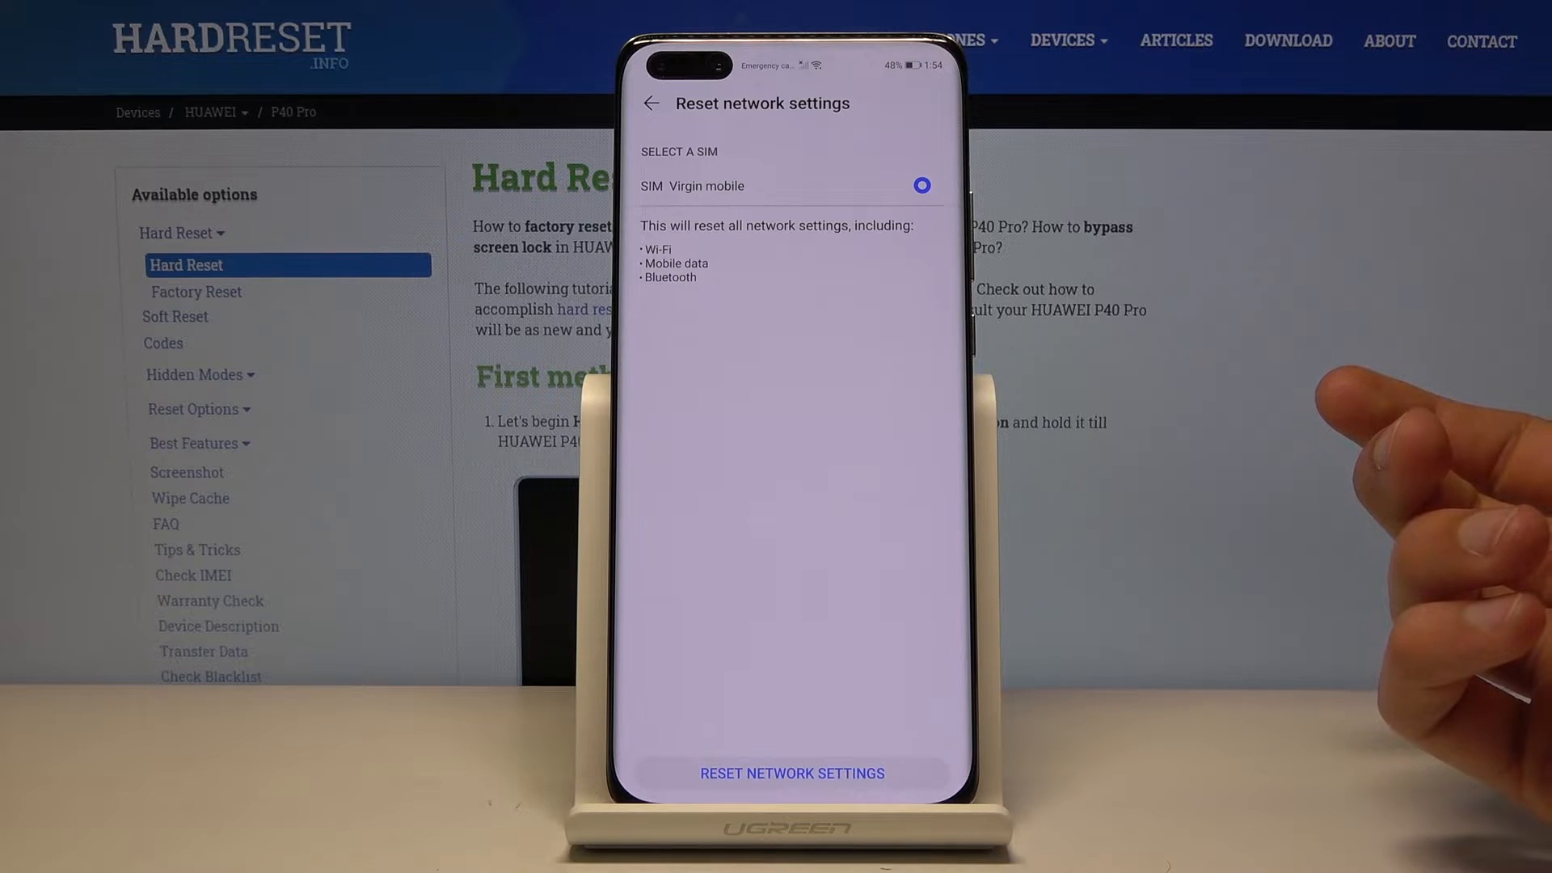
pyautogui.moveTo(1436, 446)
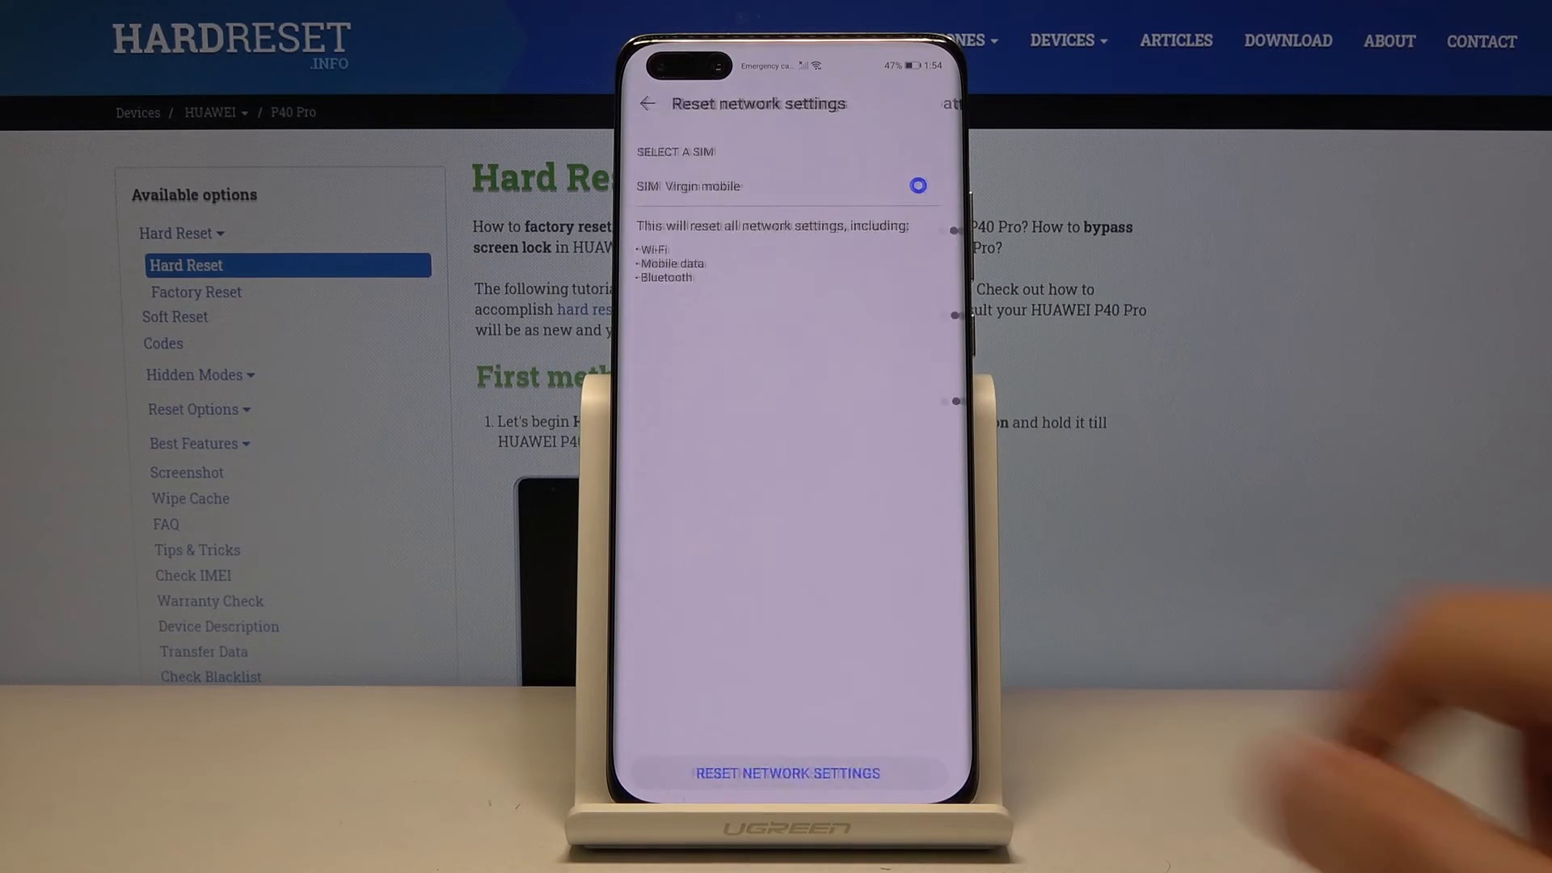
pyautogui.click(788, 773)
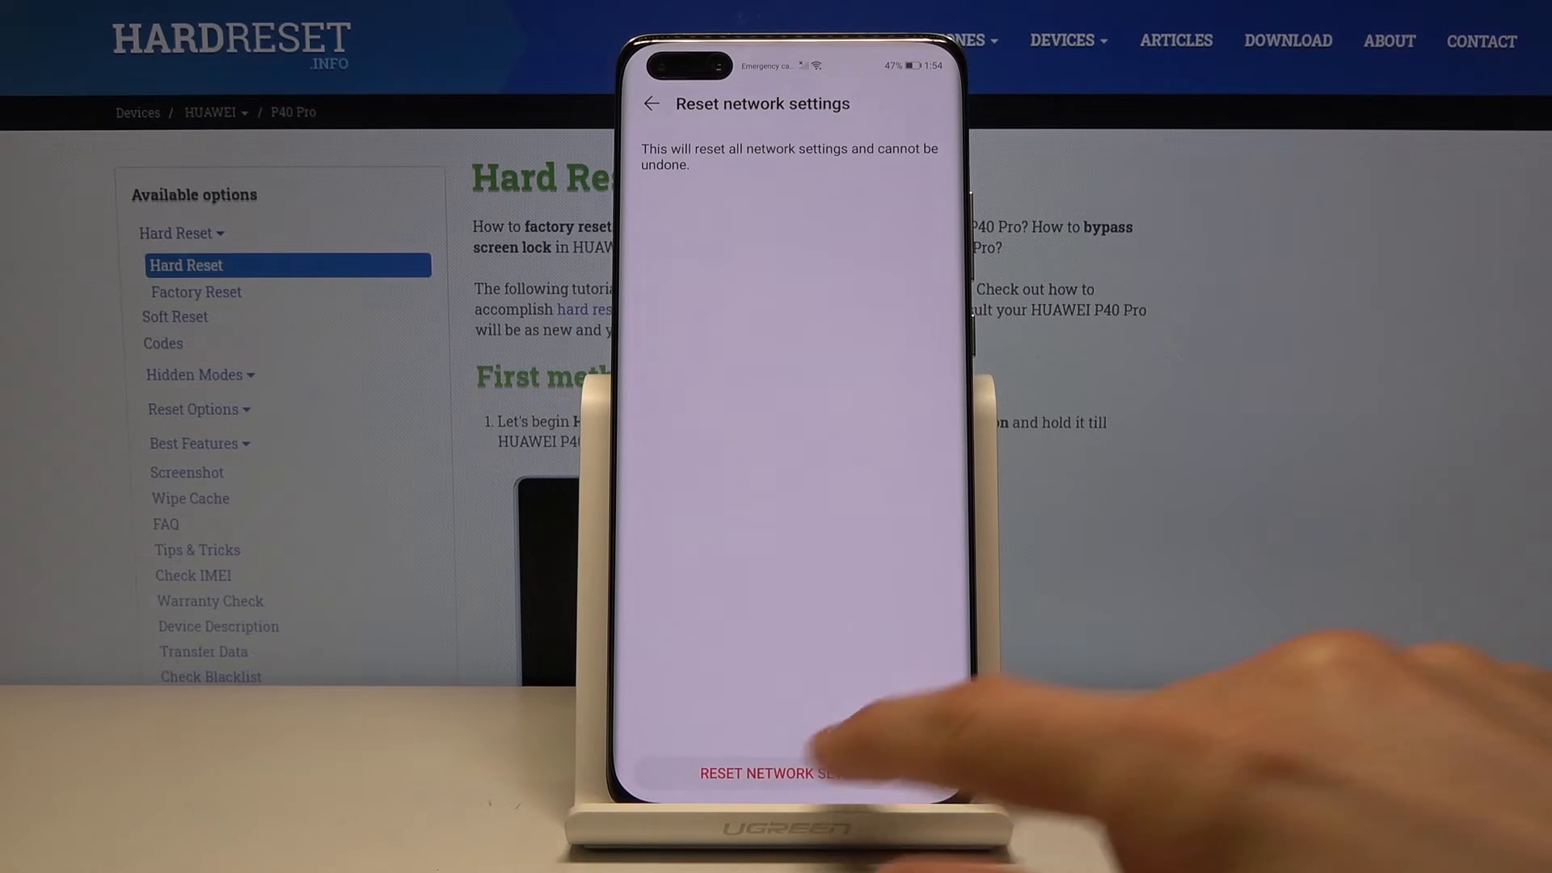
# Confirm the irreversible network settings reset and receive the reset confirmation.
pyautogui.click(778, 775)
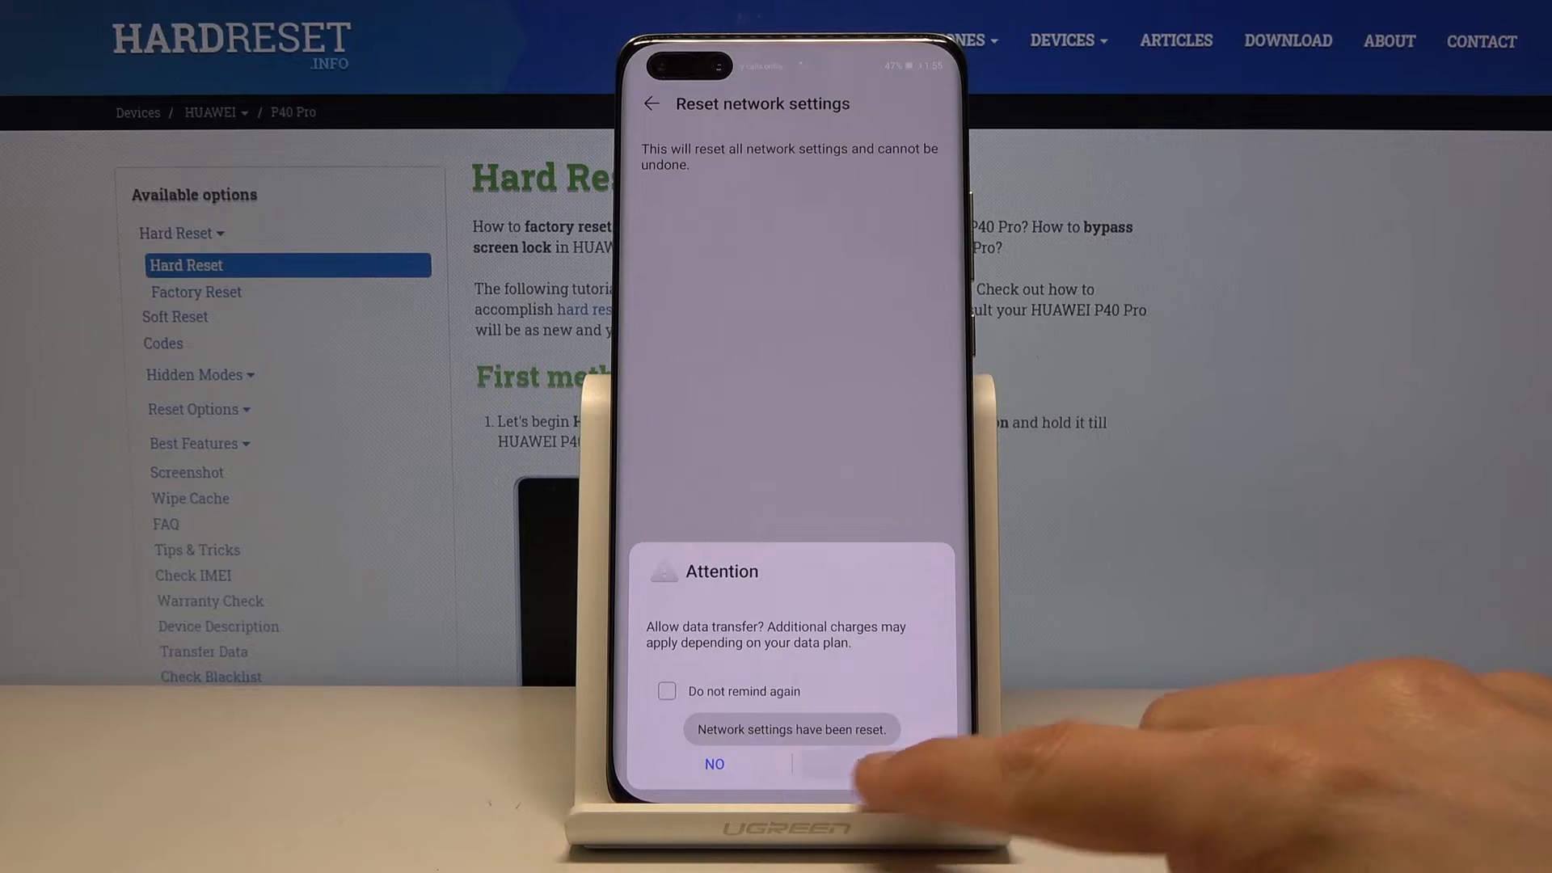